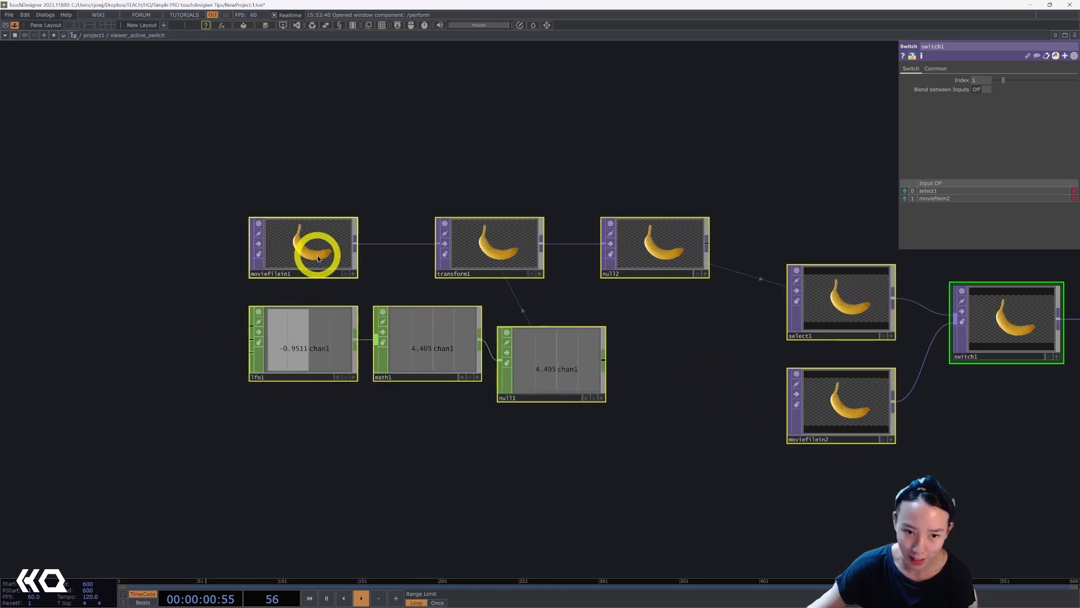
Step: Select moviefilein2 in the banana switch network to show its parameters
{"action": "left_click", "coordinate": [488, 248]}
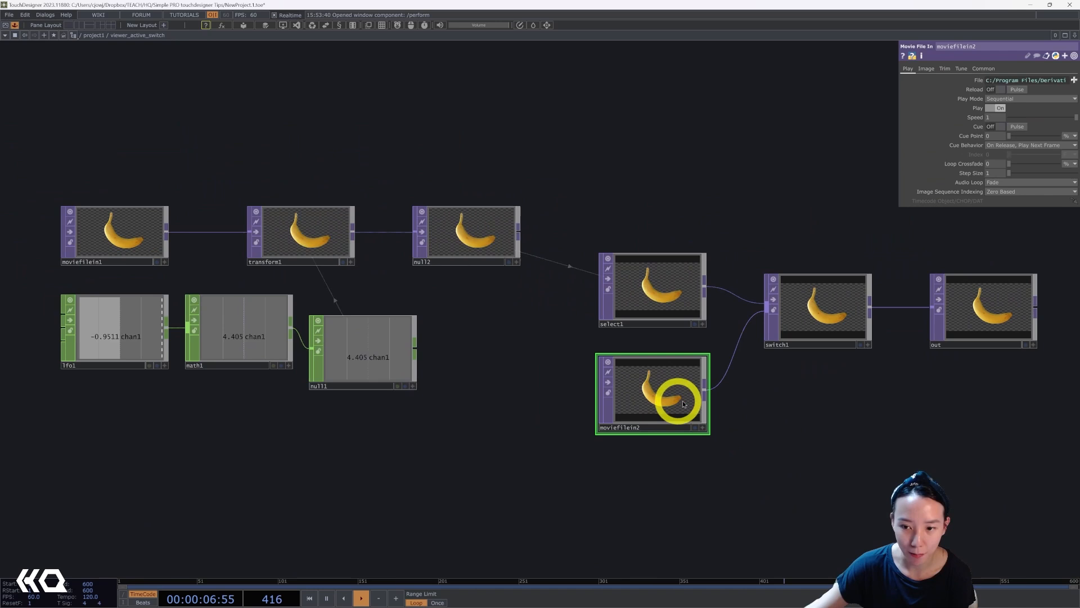
{"action": "left_click", "coordinate": [820, 307]}
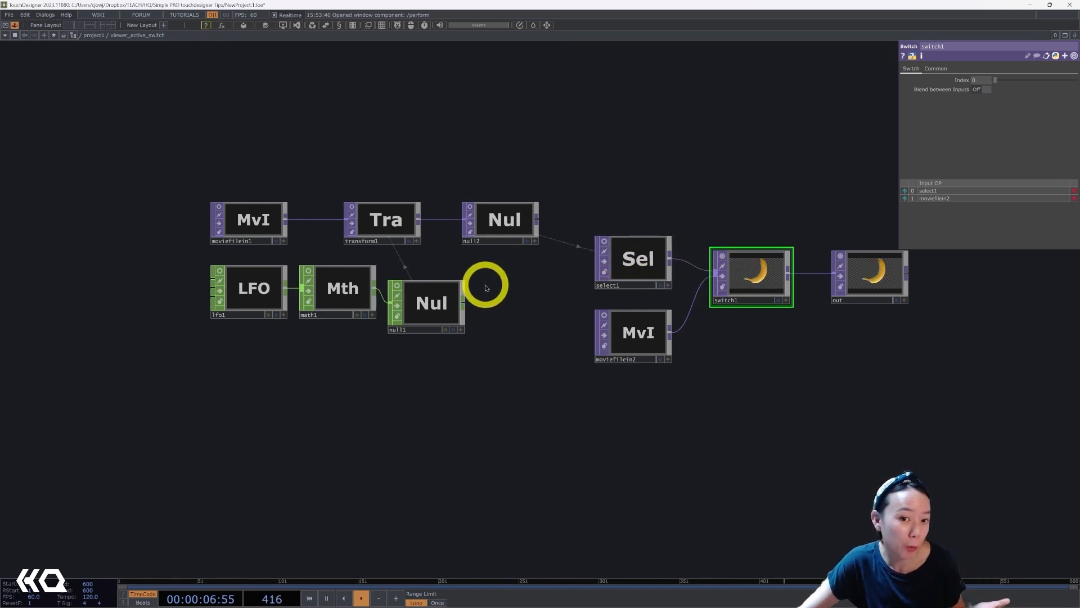
{"action": "mouse_move", "coordinate": [572, 291]}
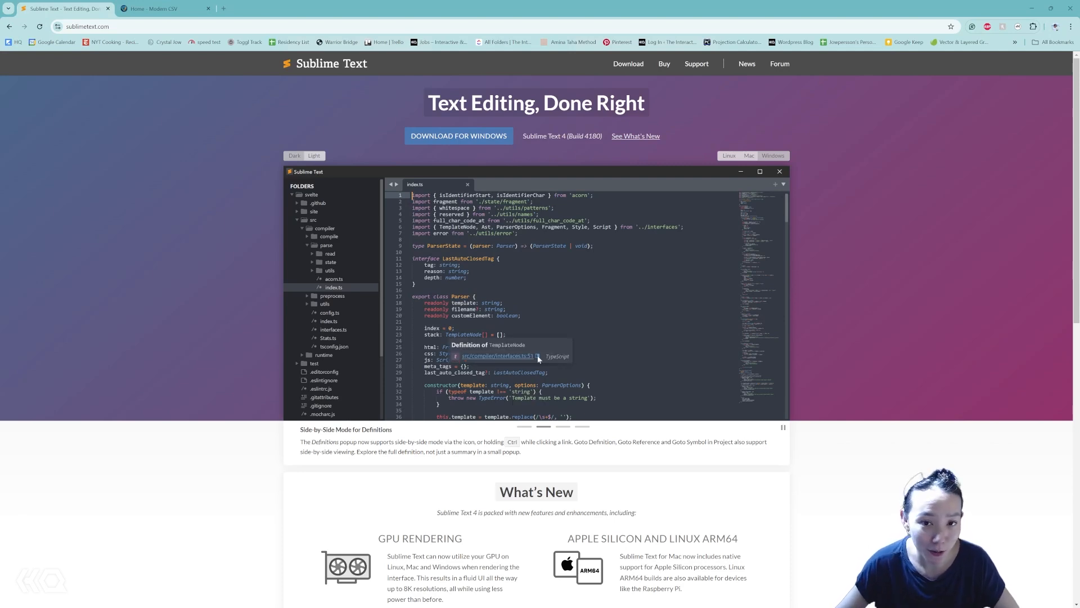
Step: Bring up the Sublime Text website in a Chrome tab
{"action": "left_click", "coordinate": [497, 357]}
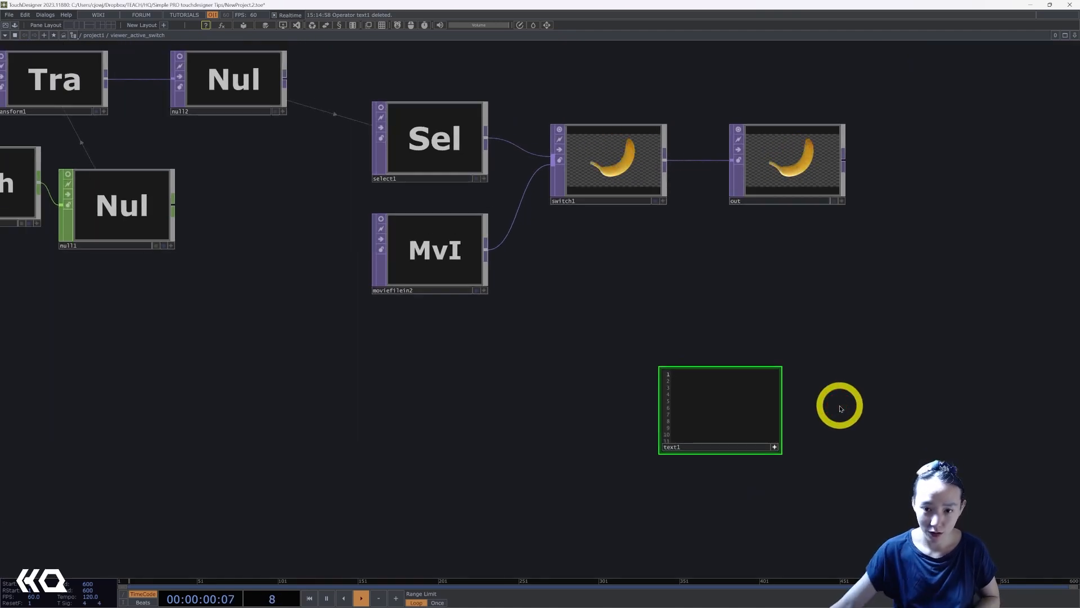
Step: Start a text DAT with op('swit and send its contents to the external editor
{"action": "type", "text": "op"}
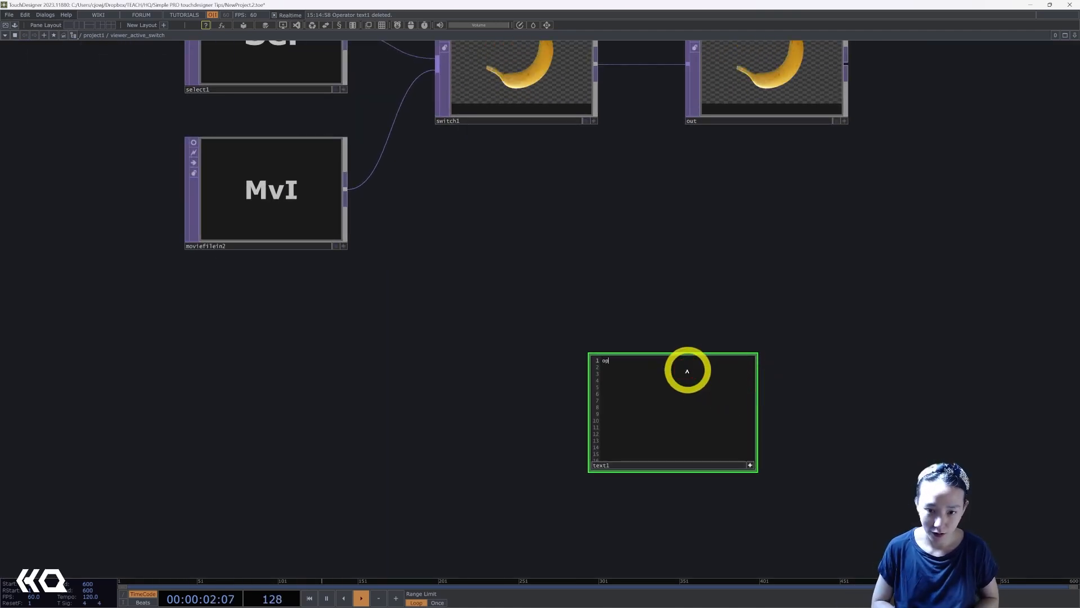
{"action": "type", "text": "('swit"}
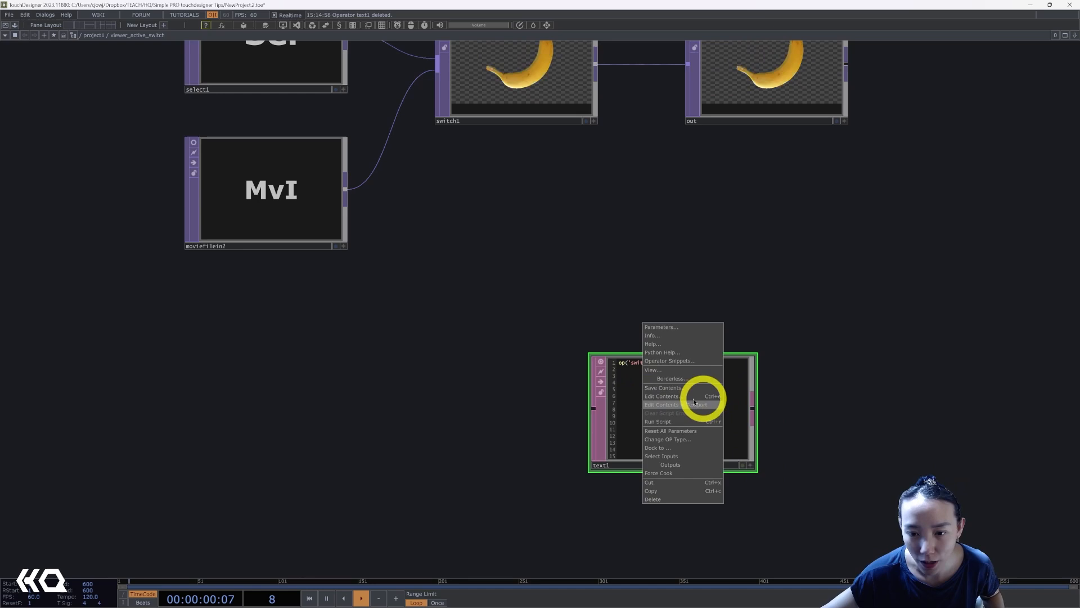
{"action": "left_click", "coordinate": [661, 396]}
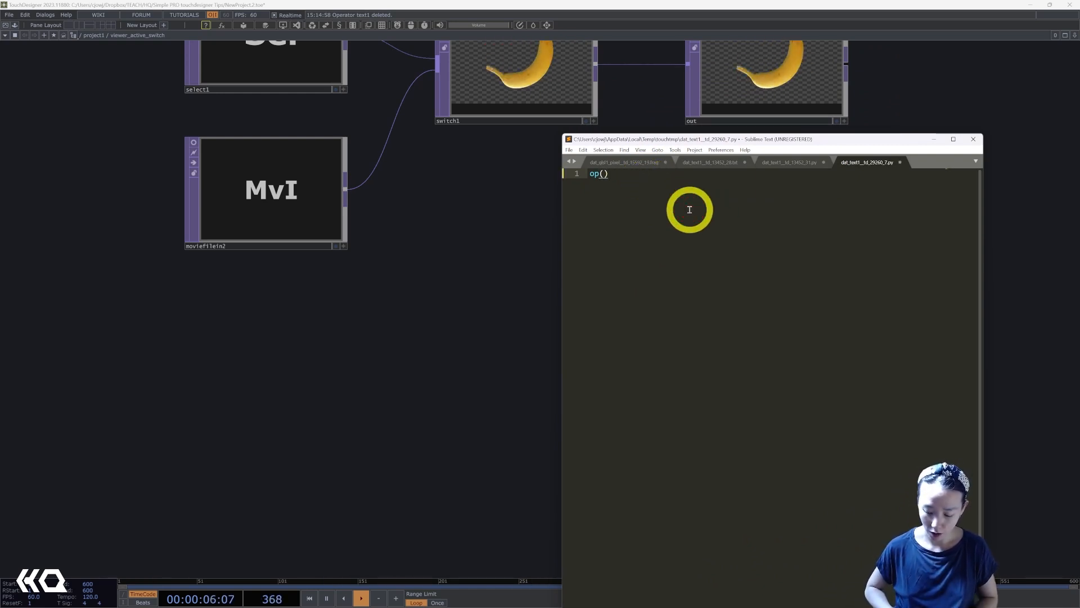
Step: Write the line op('switch1') in Sublime Text for the text1 DAT
{"action": "key", "text": "Backspace"}
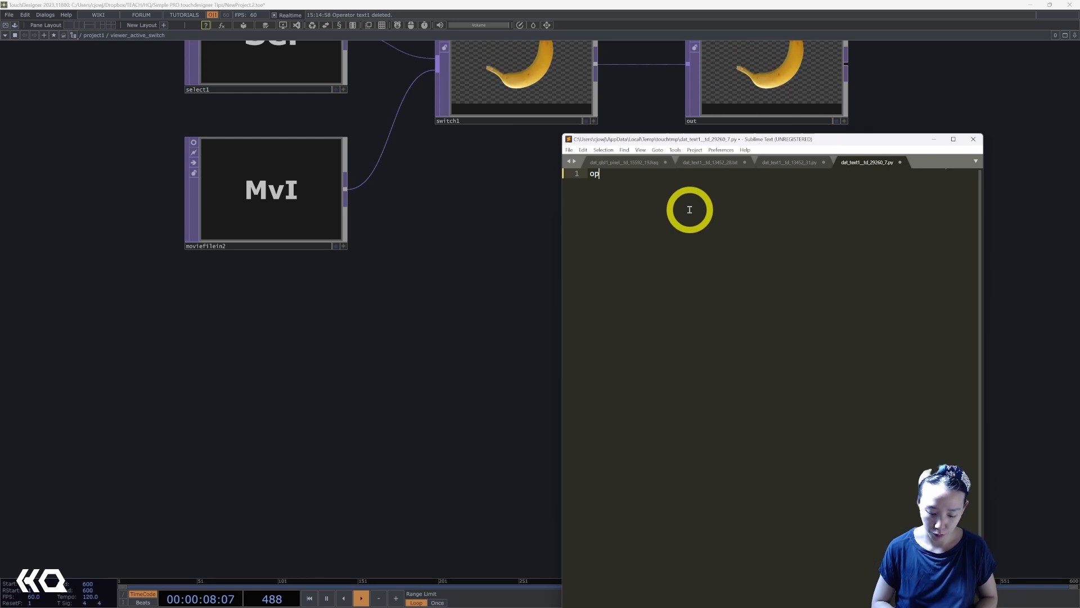
{"action": "type", "text": "()"}
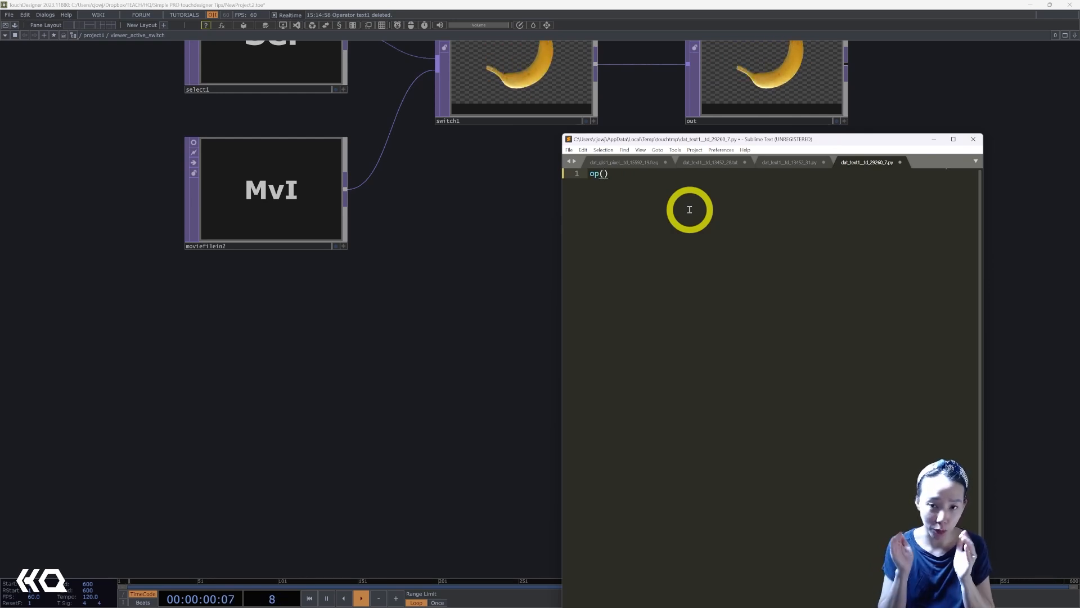
{"action": "type", "text": "''"}
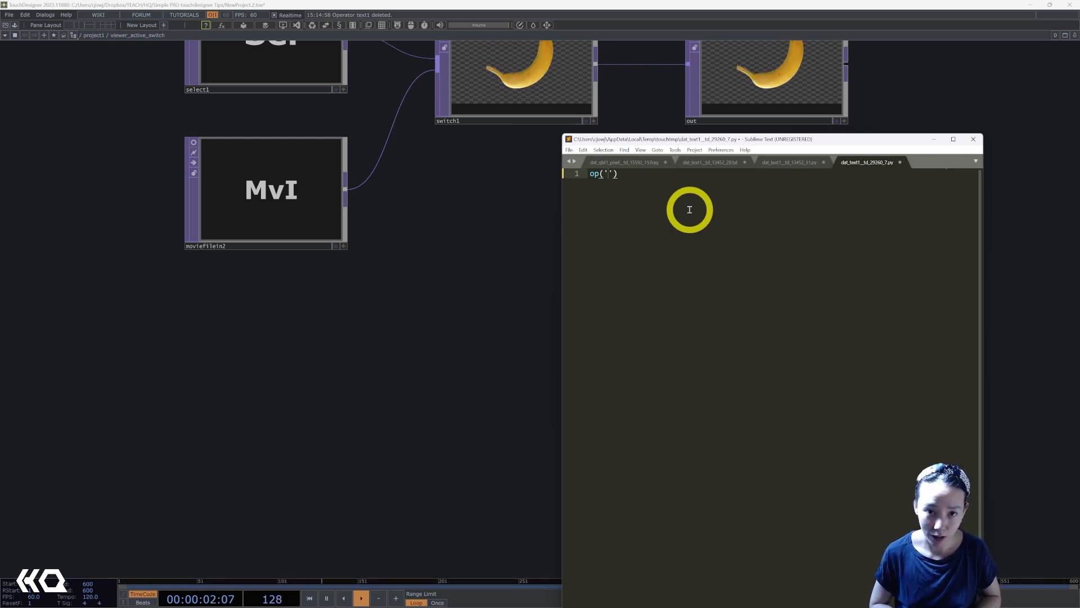
{"action": "type", "text": "swi"}
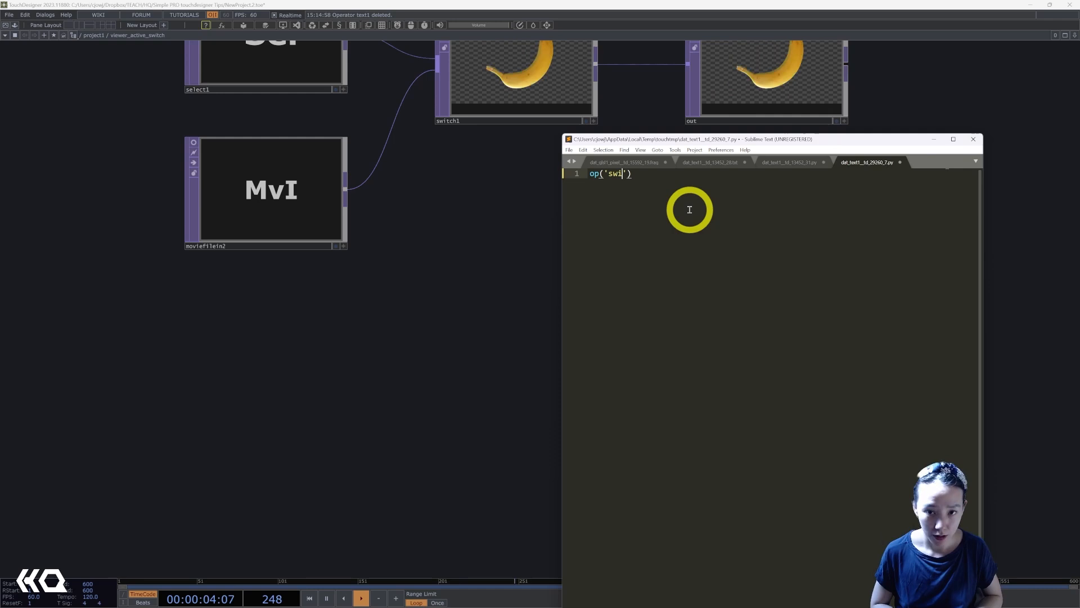
{"action": "type", "text": "tch1"}
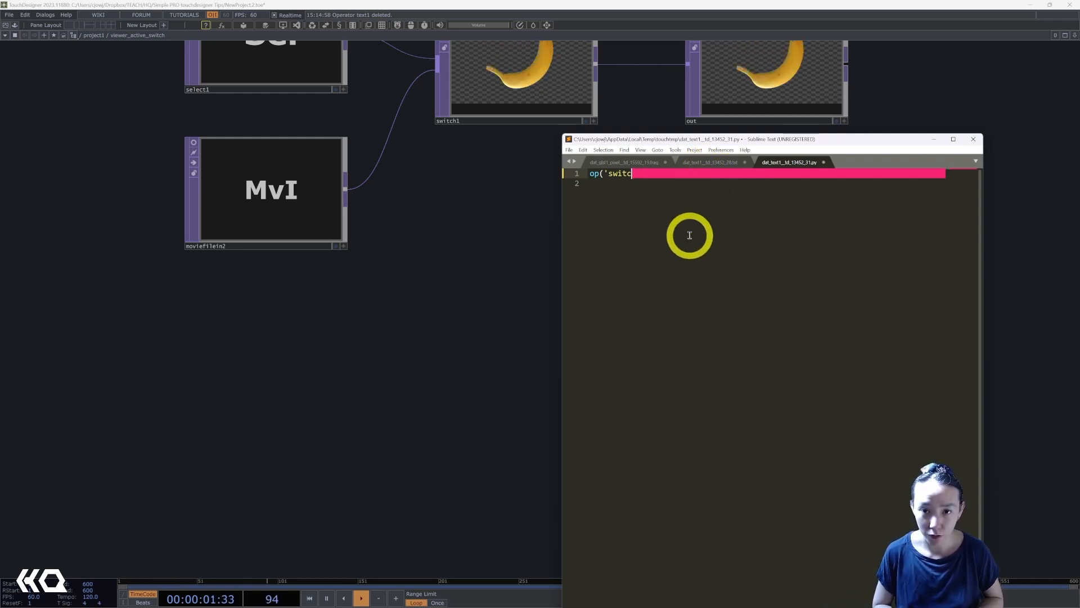
{"action": "type", "text": "h"}
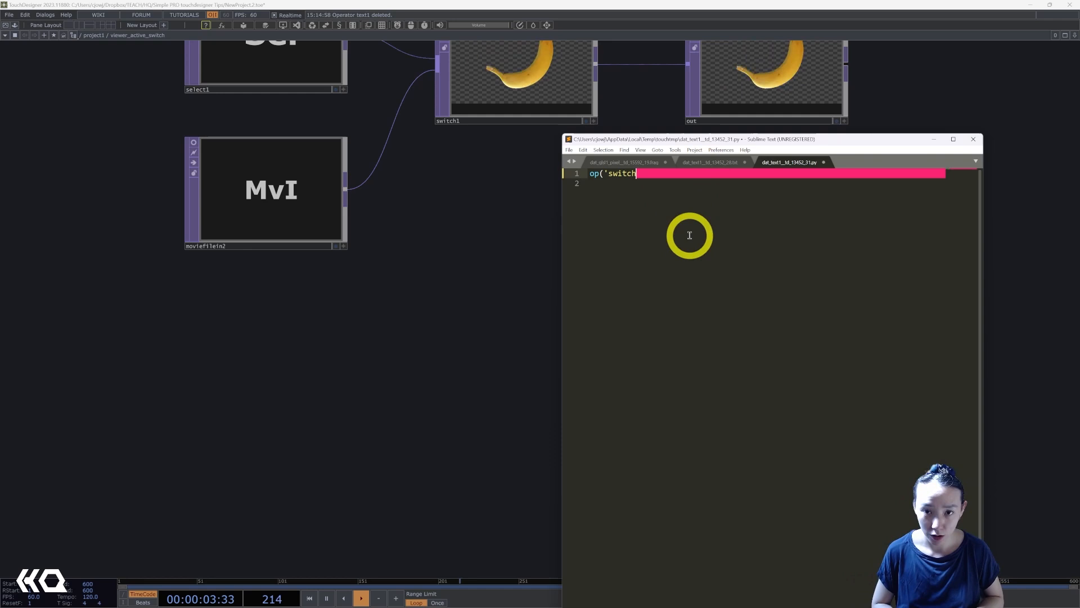
{"action": "type", "text": "'))"}
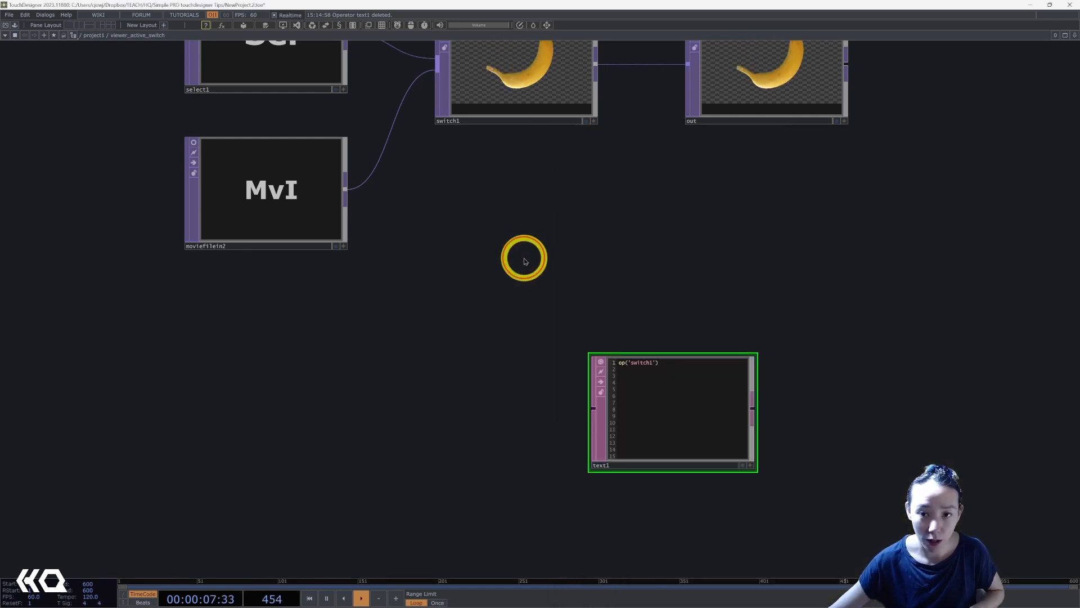
{"action": "mouse_move", "coordinate": [714, 408]}
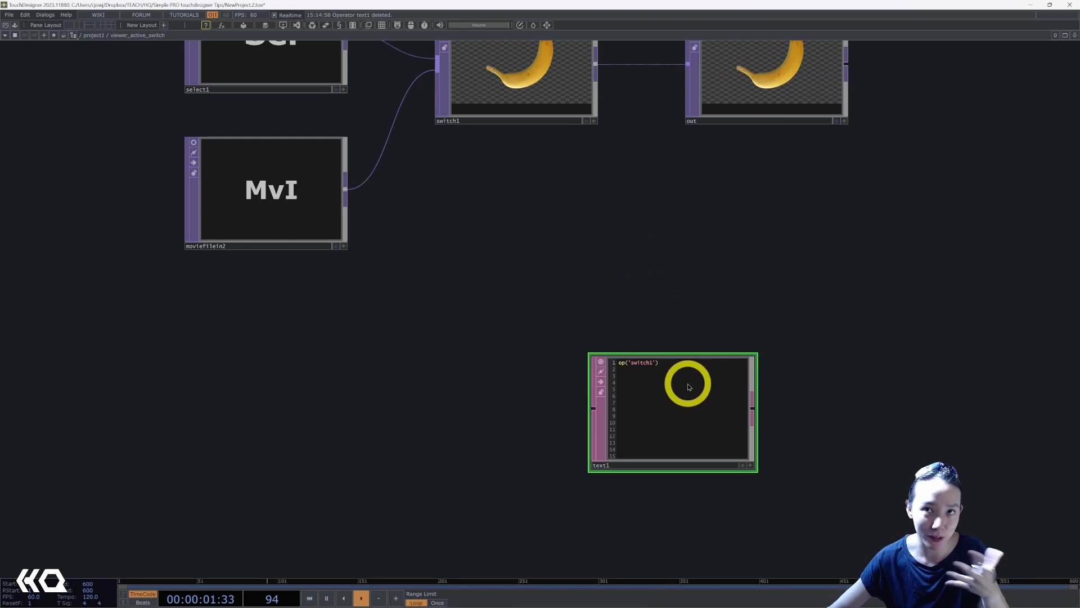
{"action": "mouse_move", "coordinate": [507, 149]}
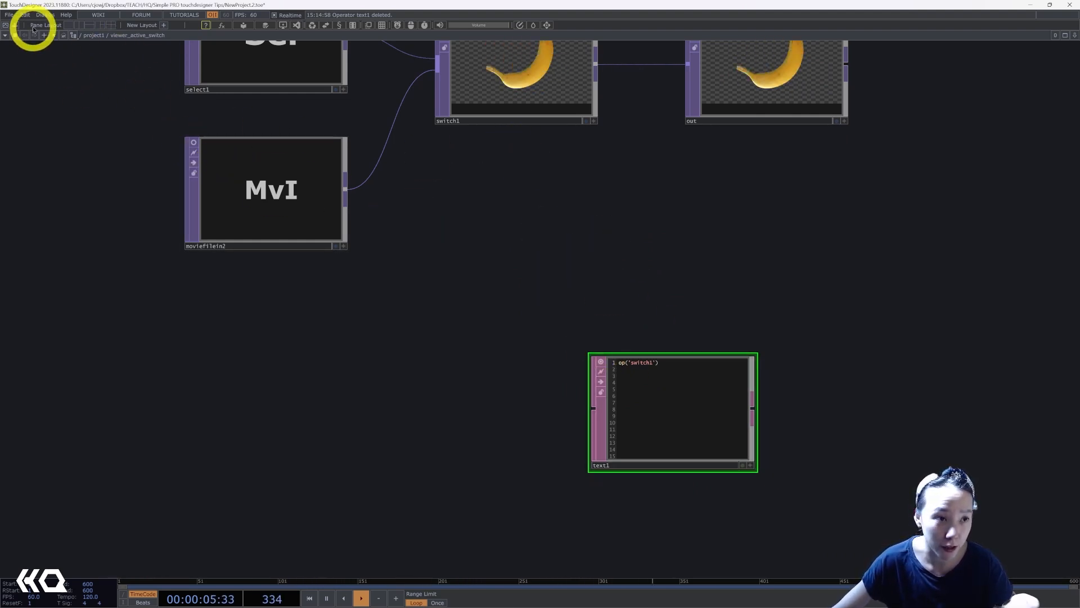
Step: Back in TouchDesigner with text1 reading op('switch1'), reach for the top-left menu
{"action": "left_click", "coordinate": [24, 15]}
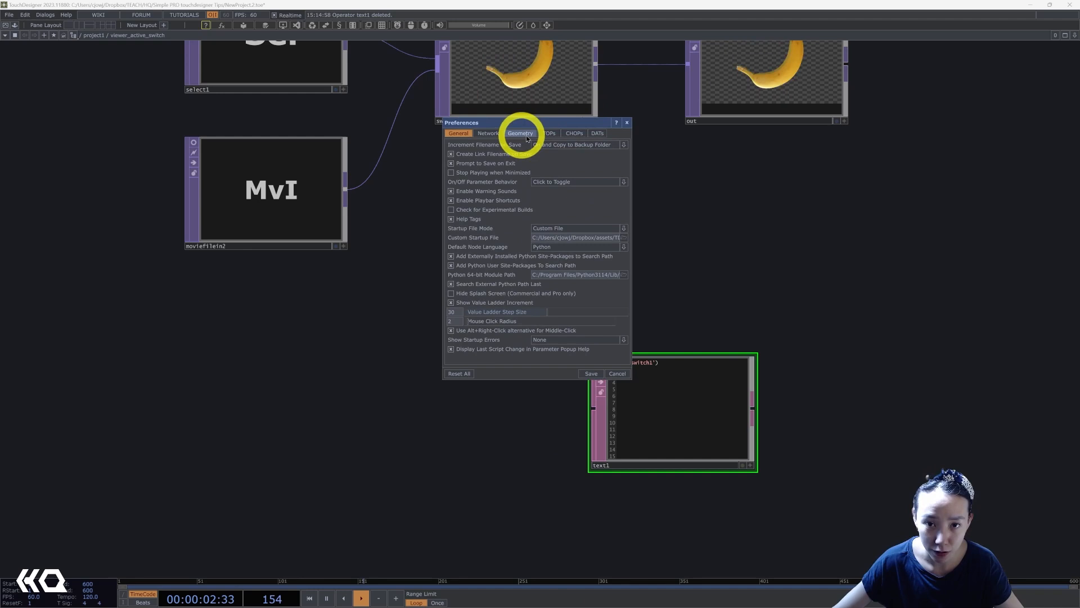
Step: Show the DATs preferences where Sublime Text and Modern CSV are set as external editors
{"action": "left_click", "coordinate": [597, 133]}
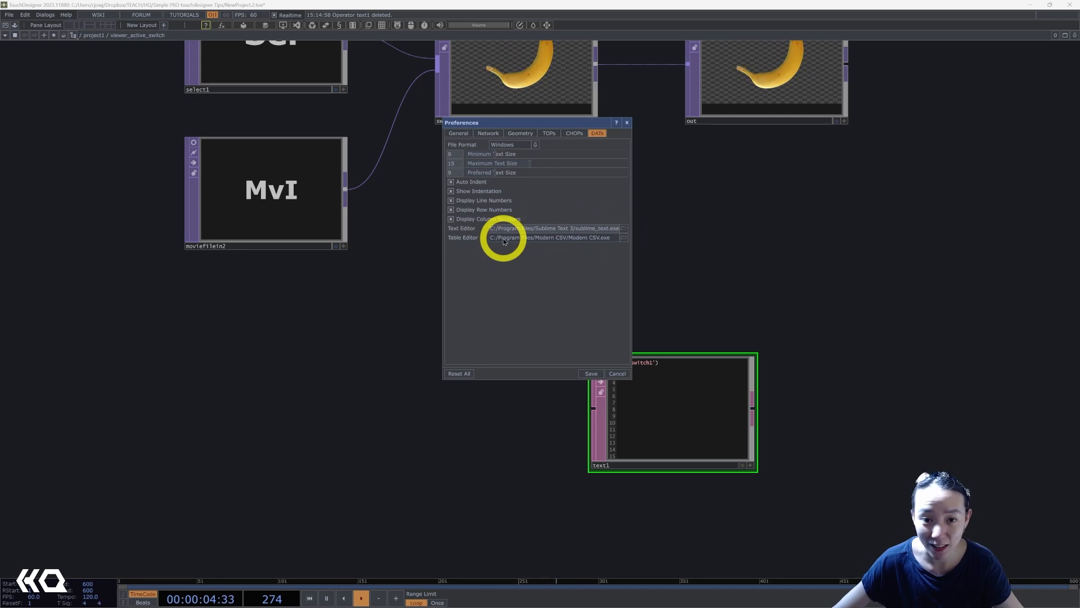
{"action": "mouse_move", "coordinate": [590, 243]}
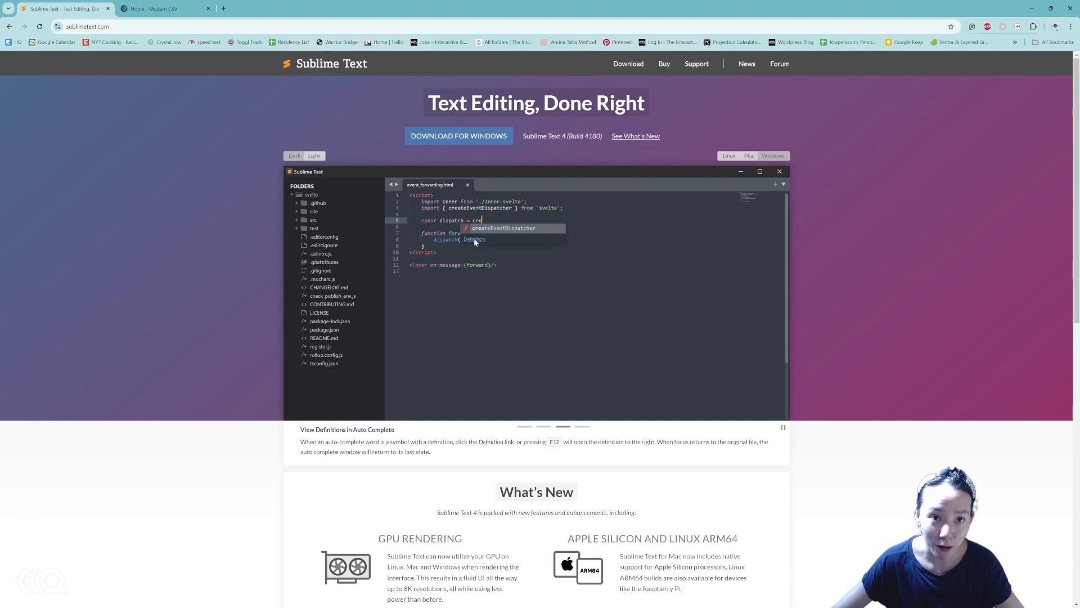
Step: Switch to the Chrome tab with the Sublime Text and Modern CSV sites
{"action": "left_click", "coordinate": [166, 9]}
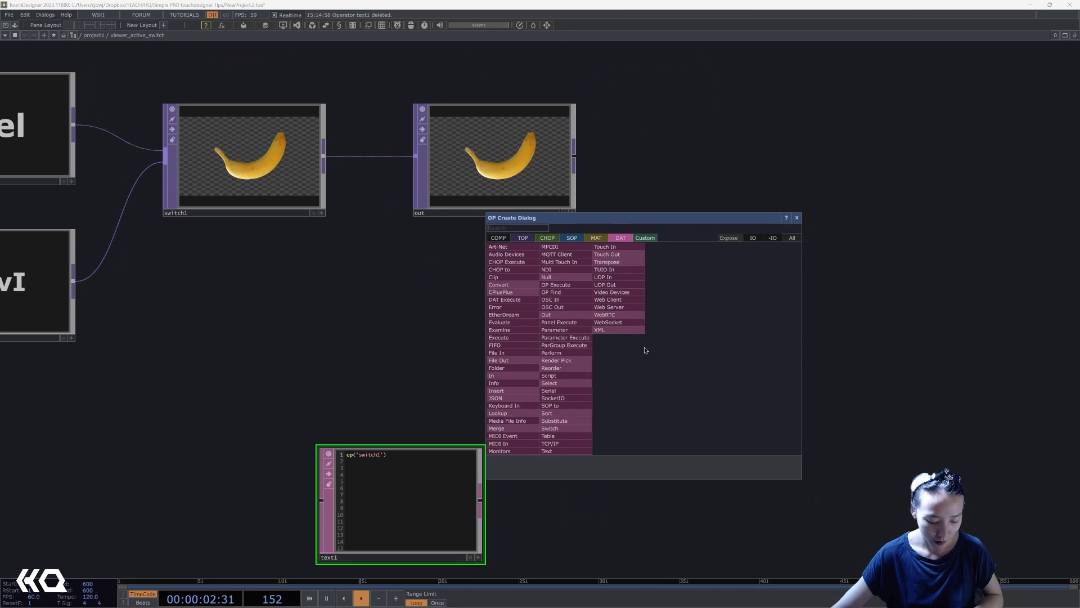
Step: Add an empty table1 DAT and send its contents to Modern CSV
{"action": "type", "text": "ts"}
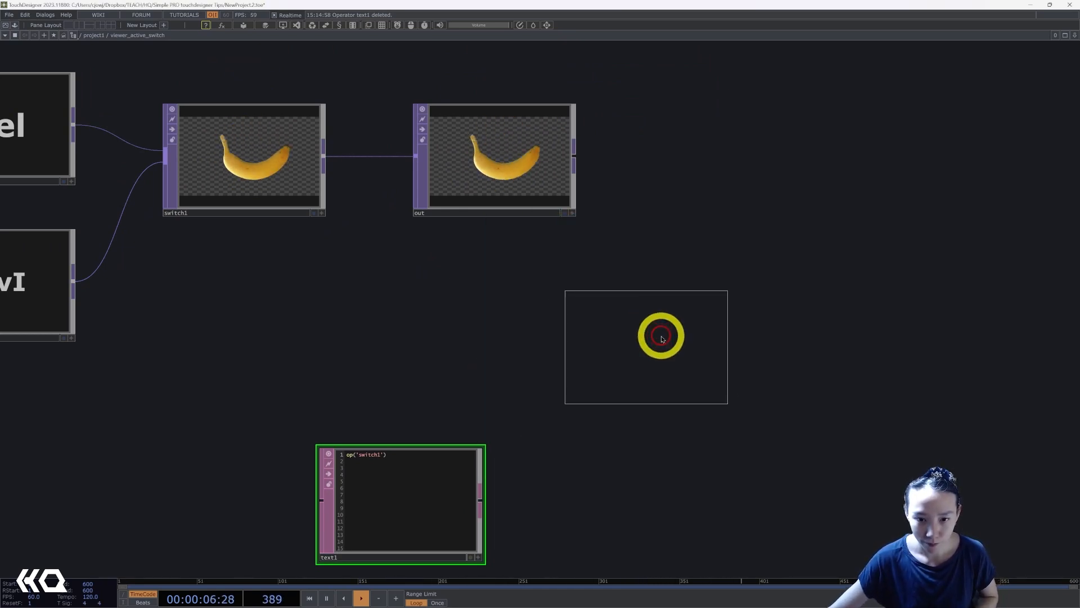
{"action": "right_click", "coordinate": [660, 336]}
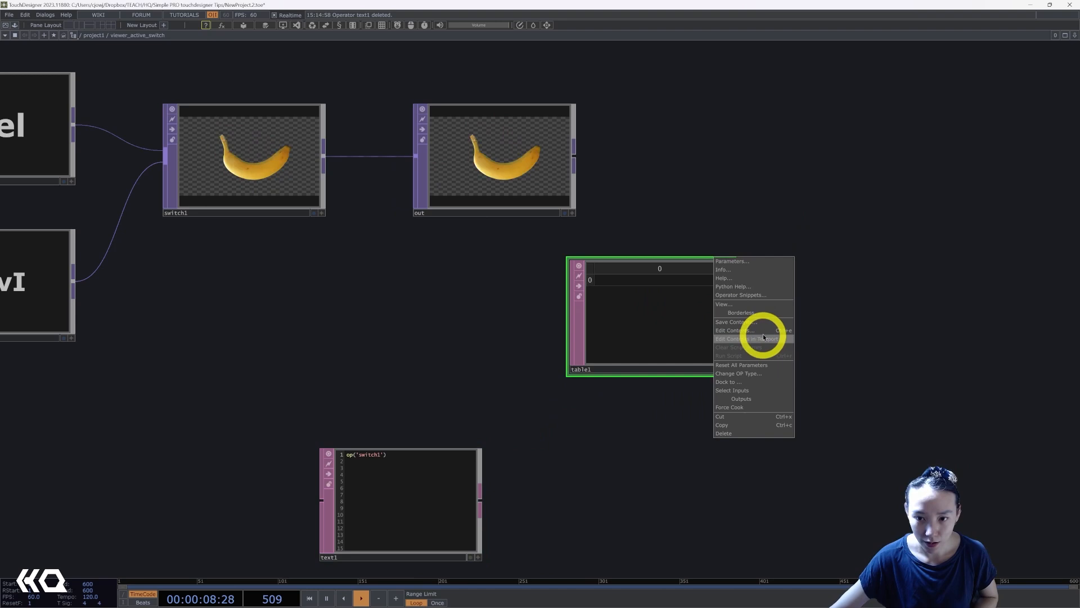
{"action": "left_click", "coordinate": [744, 339]}
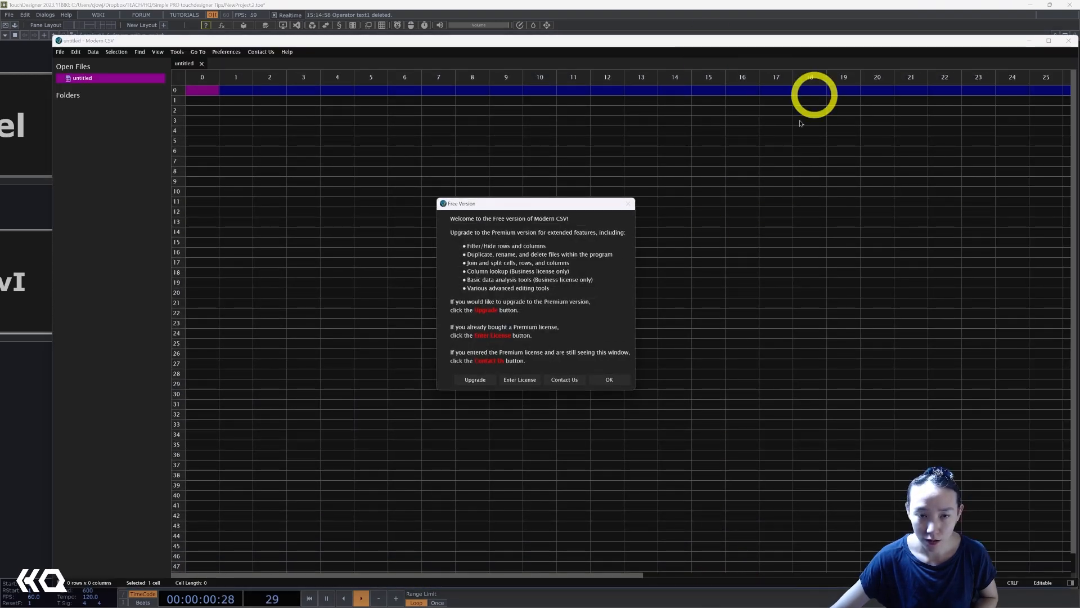
Step: Dismiss Modern CSV's free-version notice and start filling row 0 with 1
{"action": "left_click", "coordinate": [607, 378]}
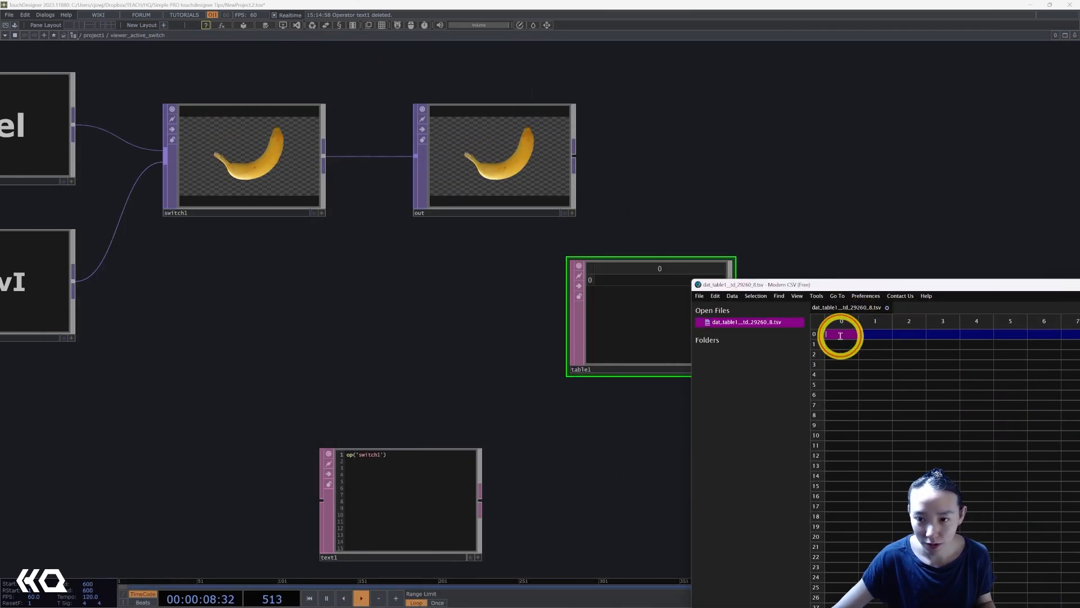
{"action": "type", "text": "1"}
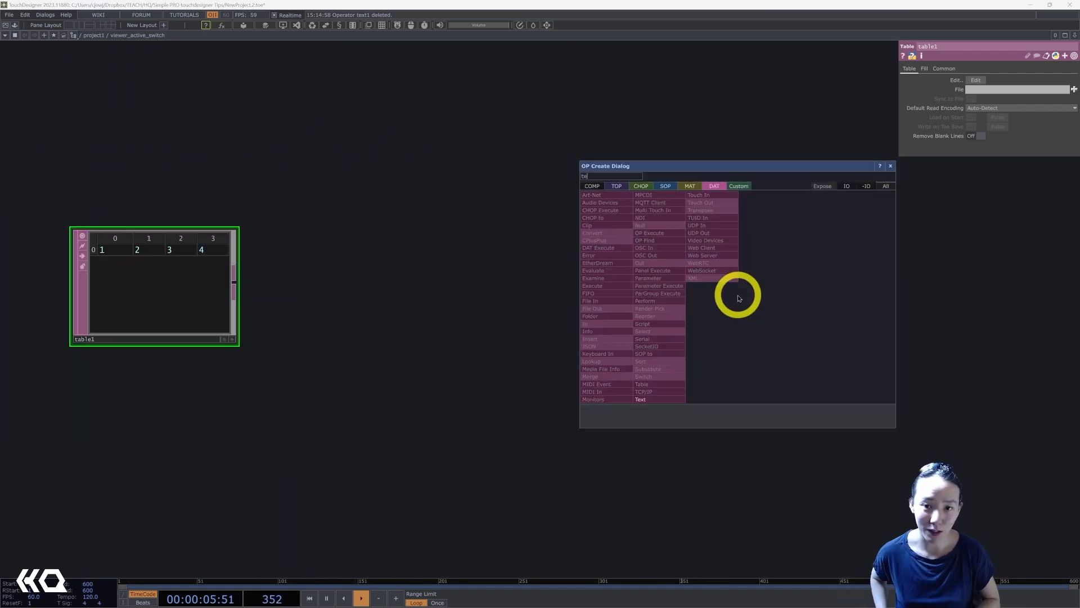
Step: Create a Text TOP from the TOP operator list
{"action": "left_click", "coordinate": [617, 187]}
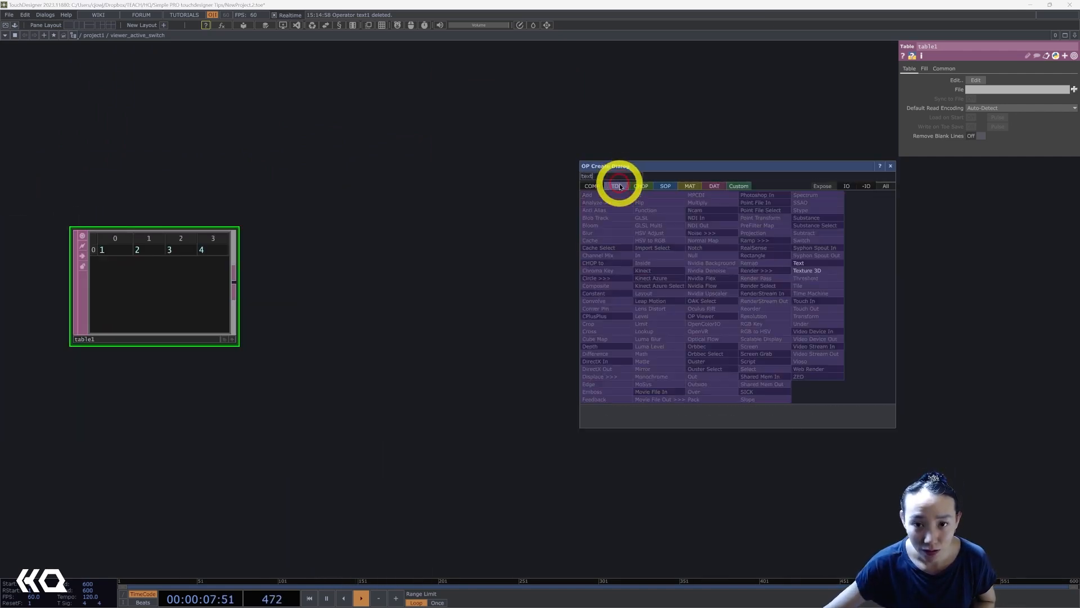
{"action": "left_click", "coordinate": [798, 263]}
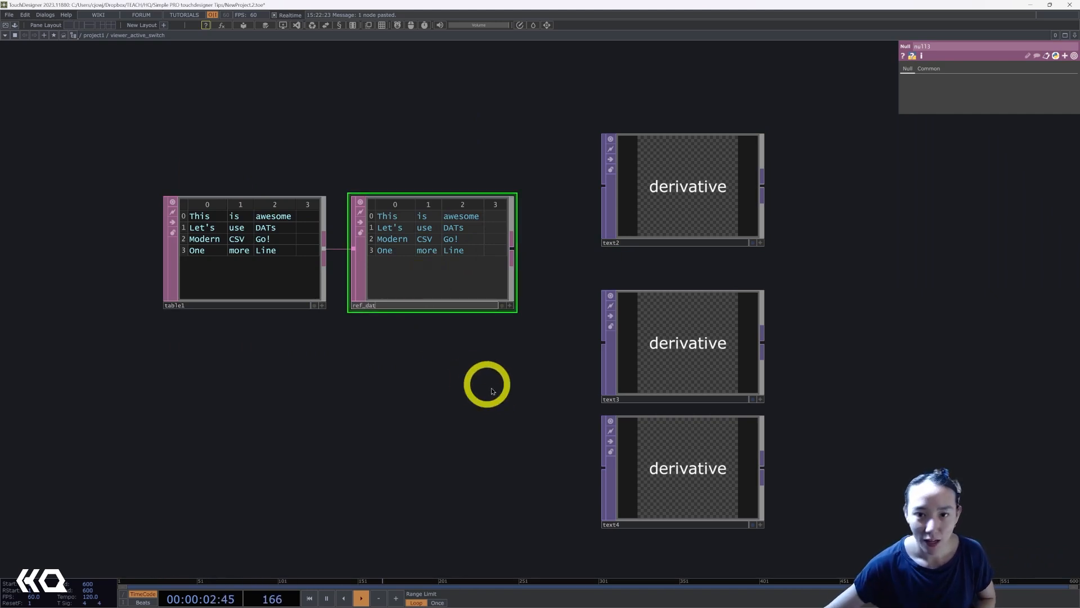
Step: Link ref_dat to the Text TOPs so text2 shows 'This' and text3's placeholder is cleared
{"action": "left_click", "coordinate": [682, 186]}
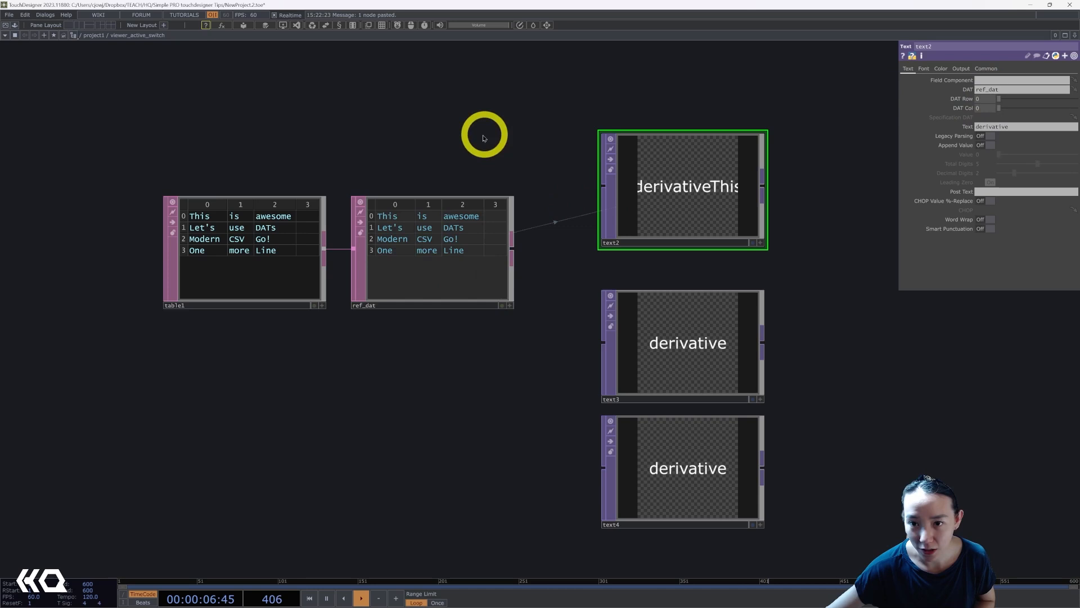
{"action": "left_click_drag", "start_coordinate": [485, 136], "coordinate": [796, 107]}
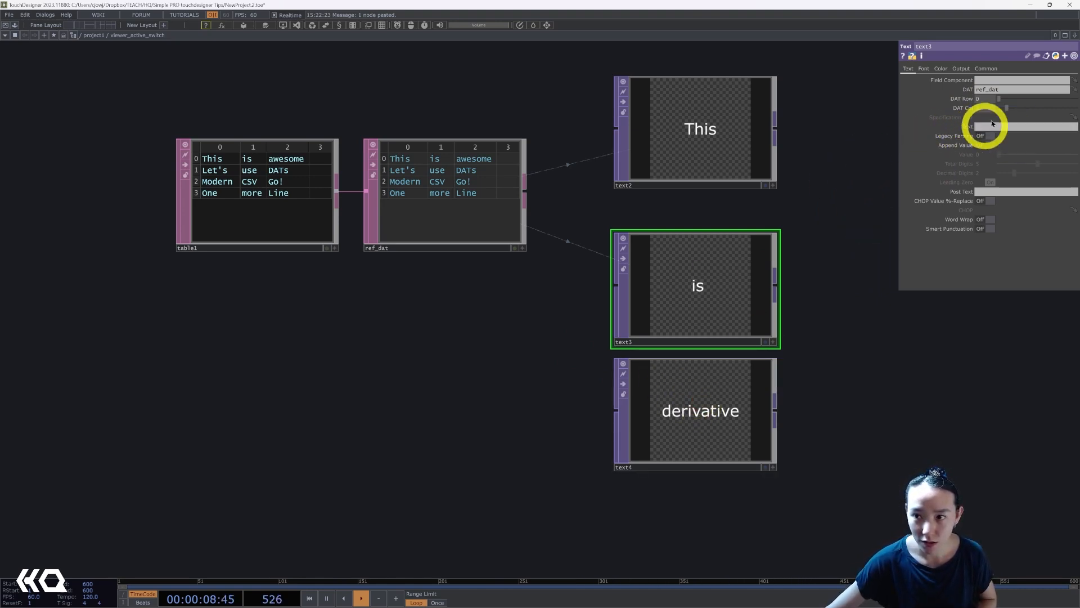
{"action": "left_click", "coordinate": [699, 410]}
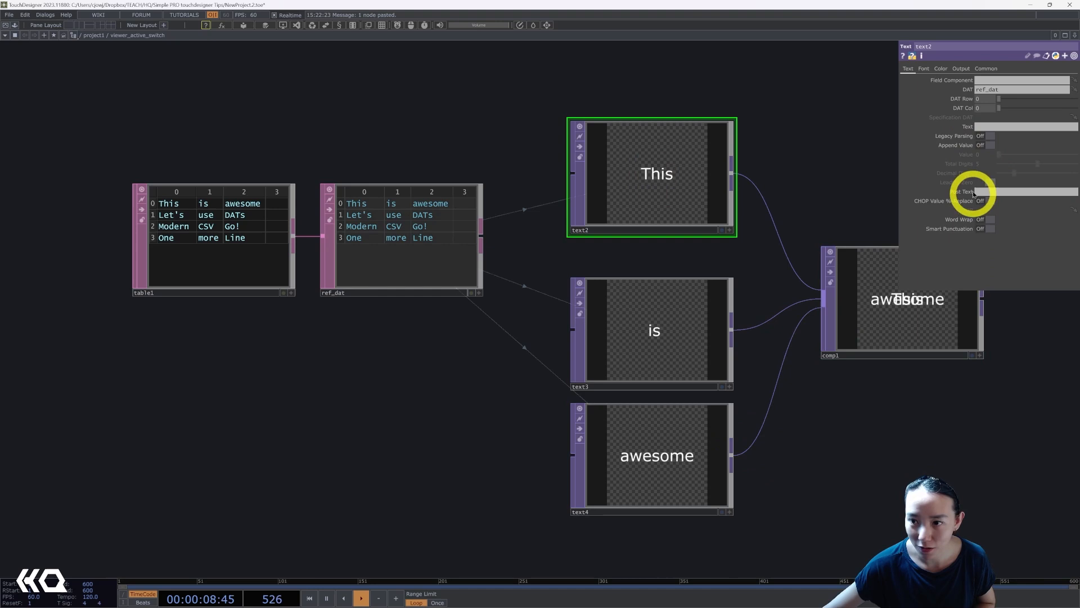
{"action": "left_click", "coordinate": [923, 68]}
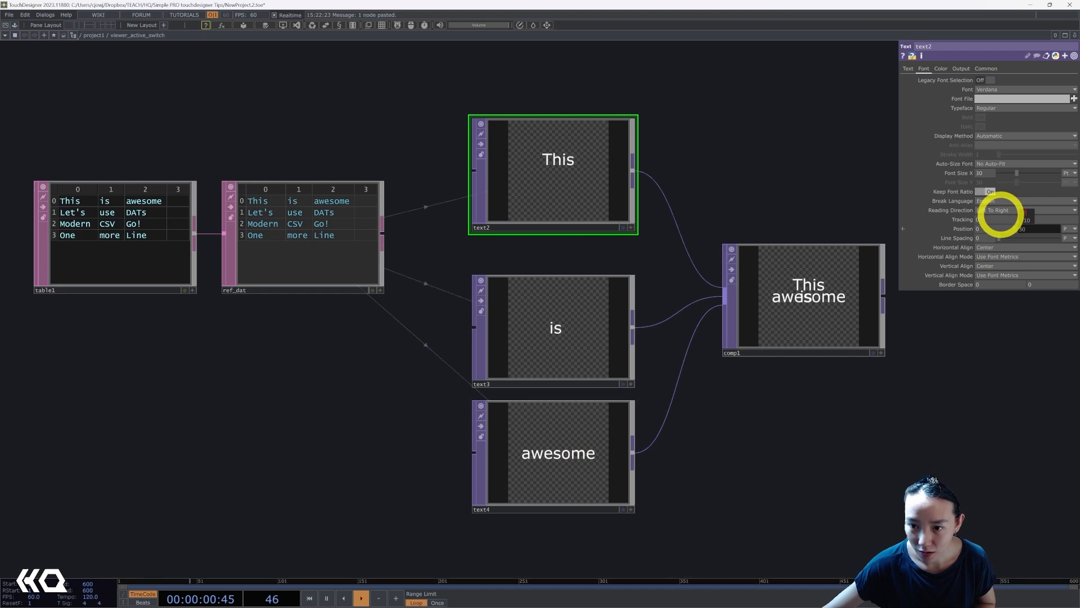
{"action": "left_click", "coordinate": [559, 453]}
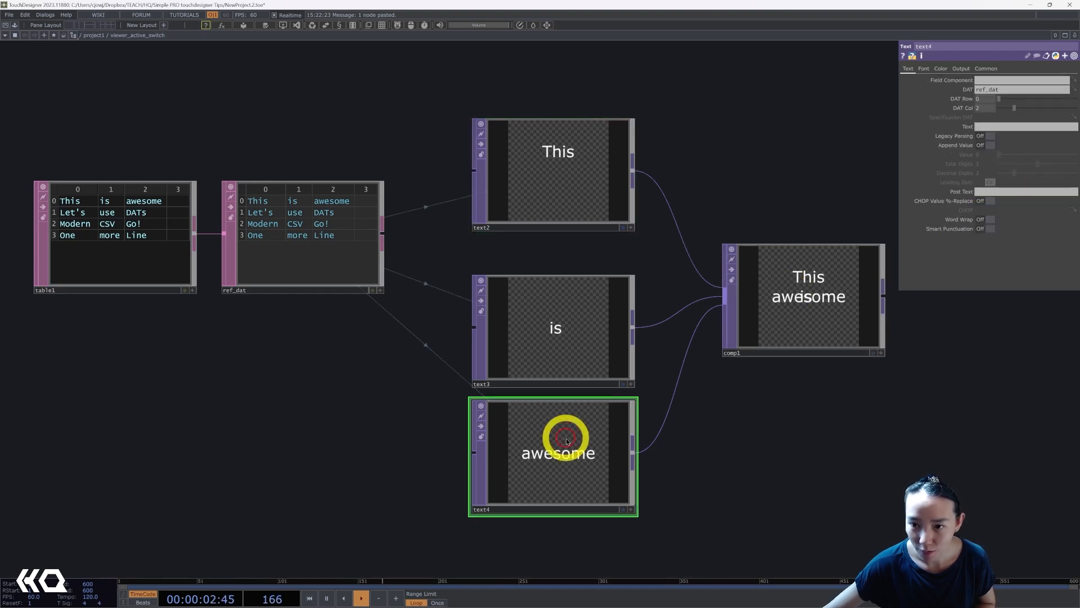
{"action": "left_click", "coordinate": [923, 68]}
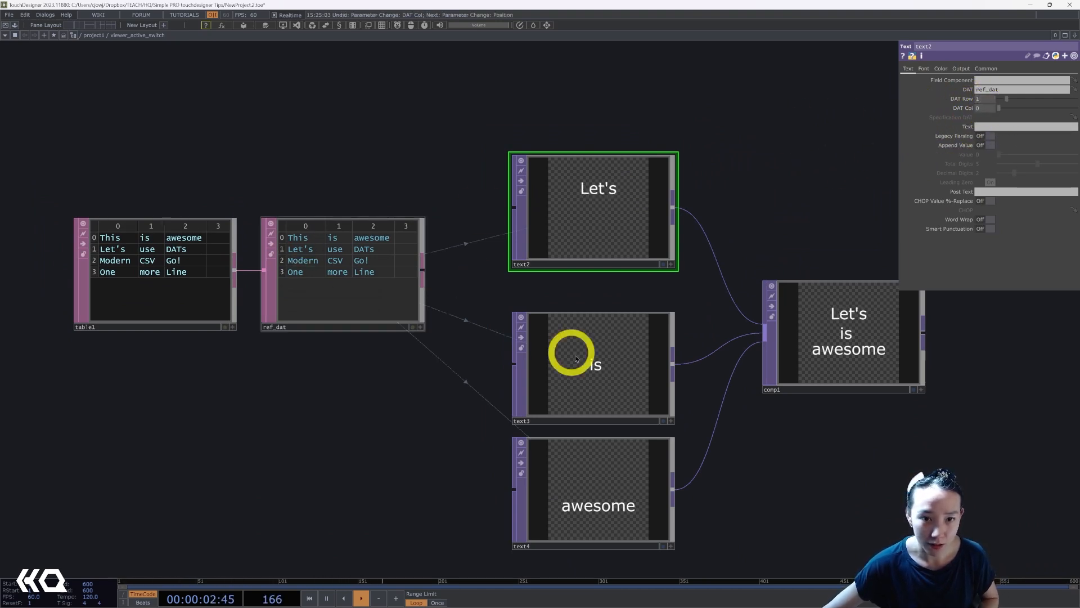
{"action": "left_click", "coordinate": [592, 365]}
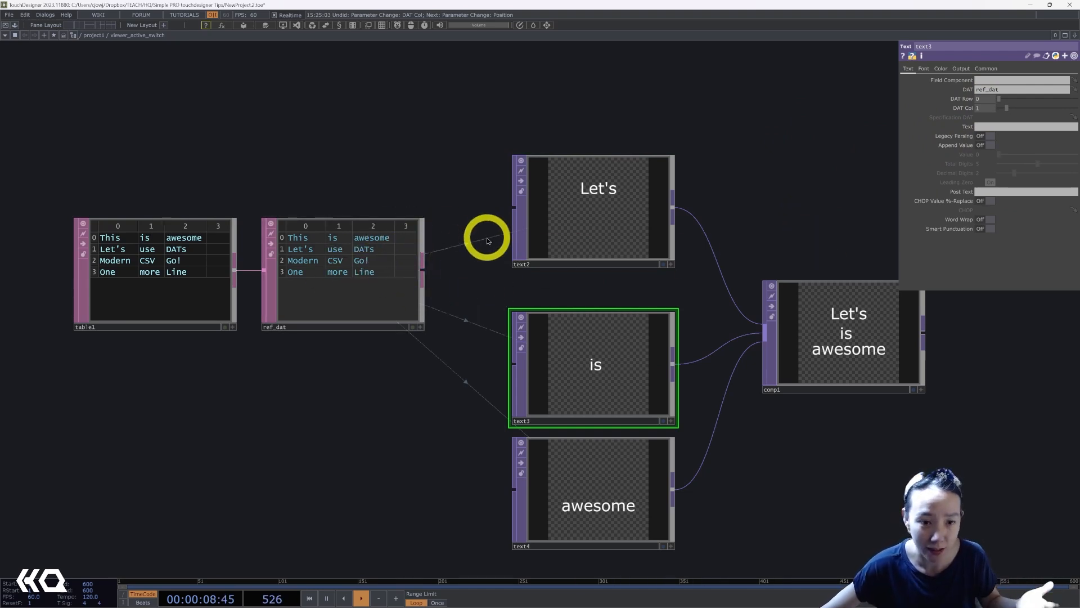
{"action": "mouse_move", "coordinate": [748, 252]}
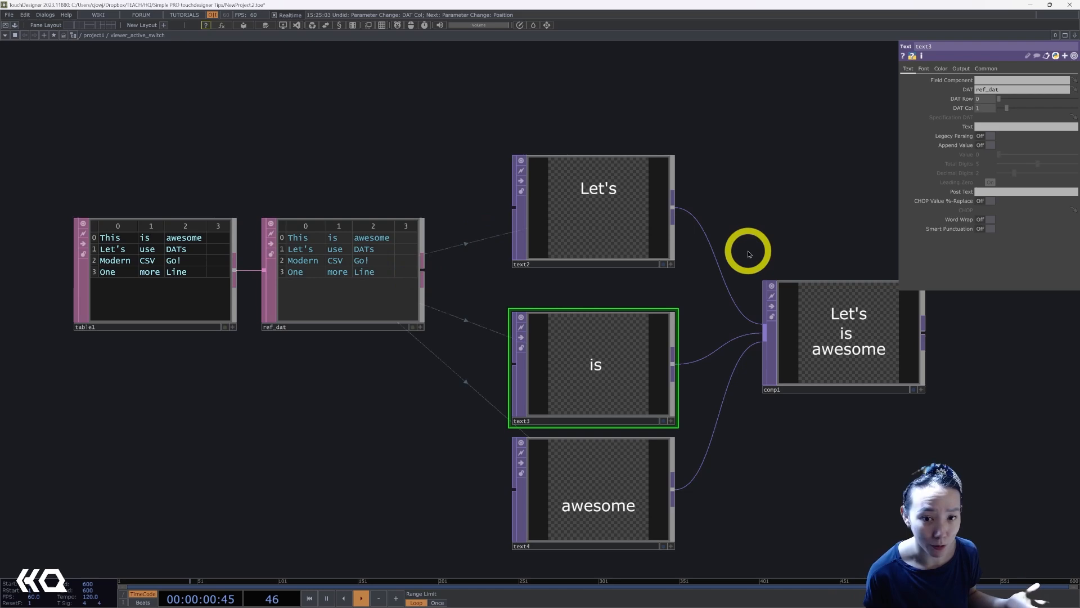
{"action": "mouse_move", "coordinate": [628, 245]}
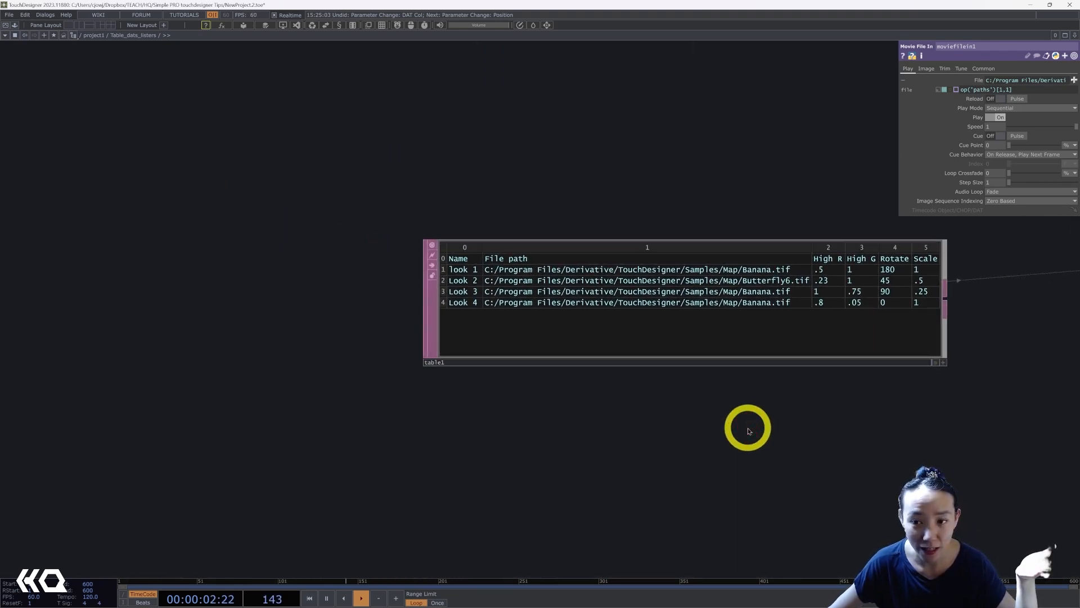
{"action": "mouse_move", "coordinate": [531, 412]}
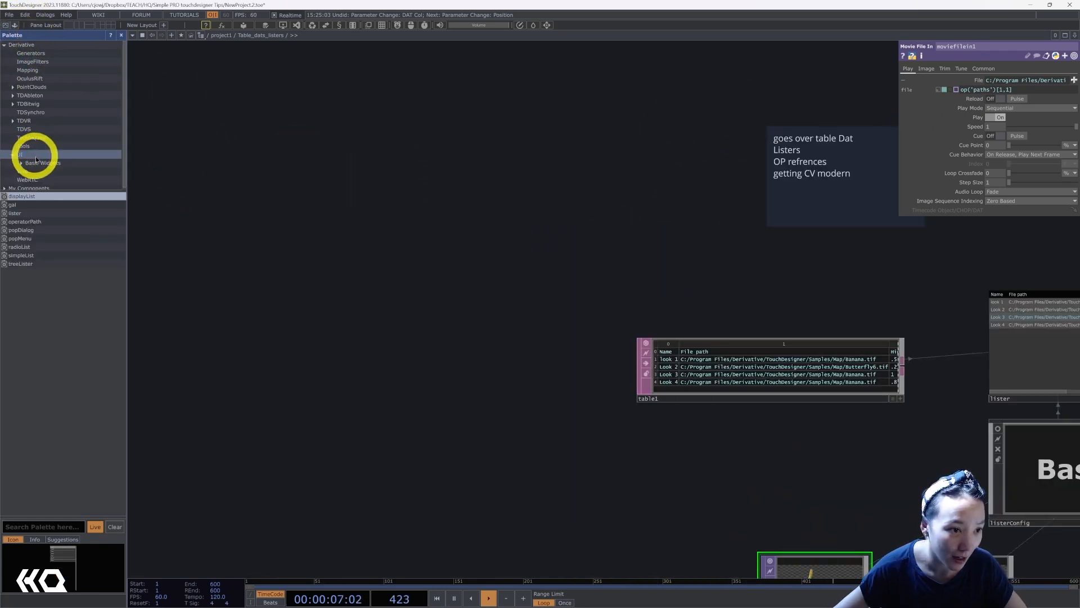
Step: Add the lister from Basic Widgets, fed by table1 and outputting its selection to the paths DAT
{"action": "left_click", "coordinate": [43, 222]}
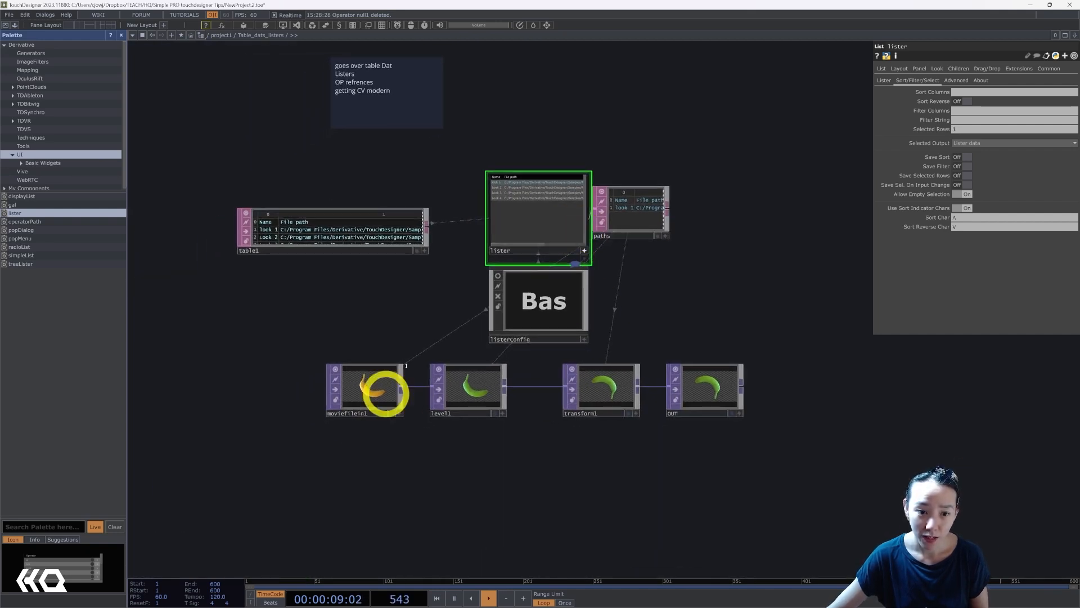
Step: Inspect the op('paths') expressions driving moviefilein1's file and level1's red and green levels
{"action": "left_click", "coordinate": [365, 390]}
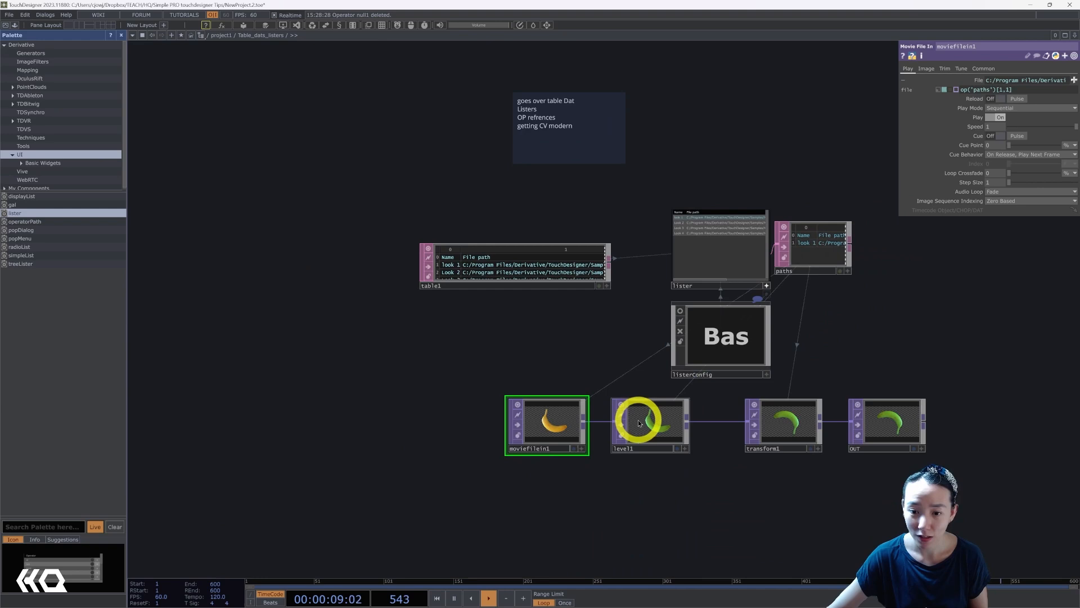
{"action": "left_click", "coordinate": [647, 424]}
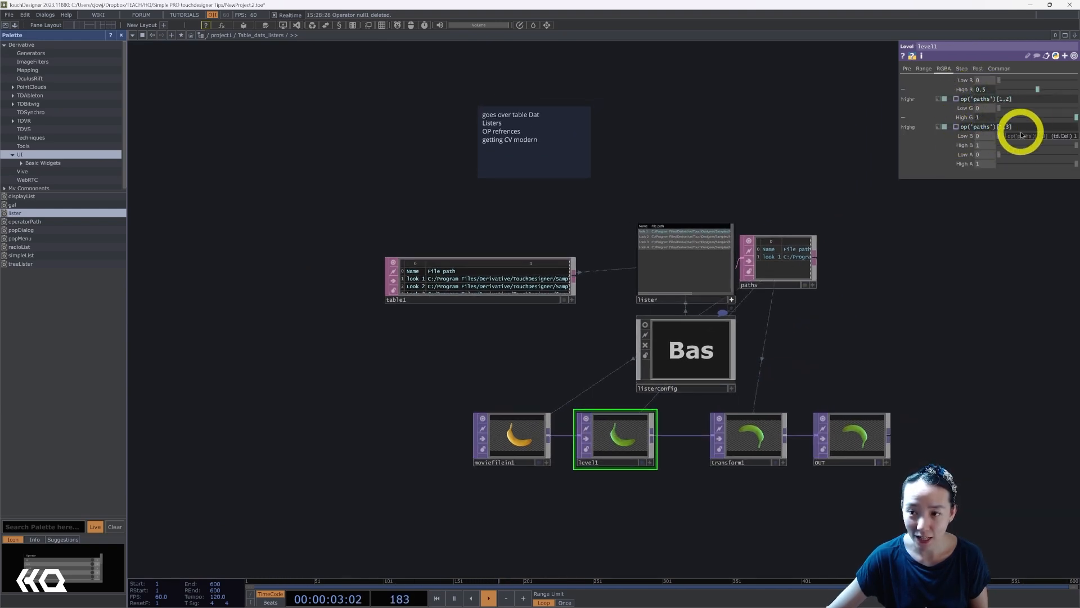
{"action": "left_click", "coordinate": [749, 439]}
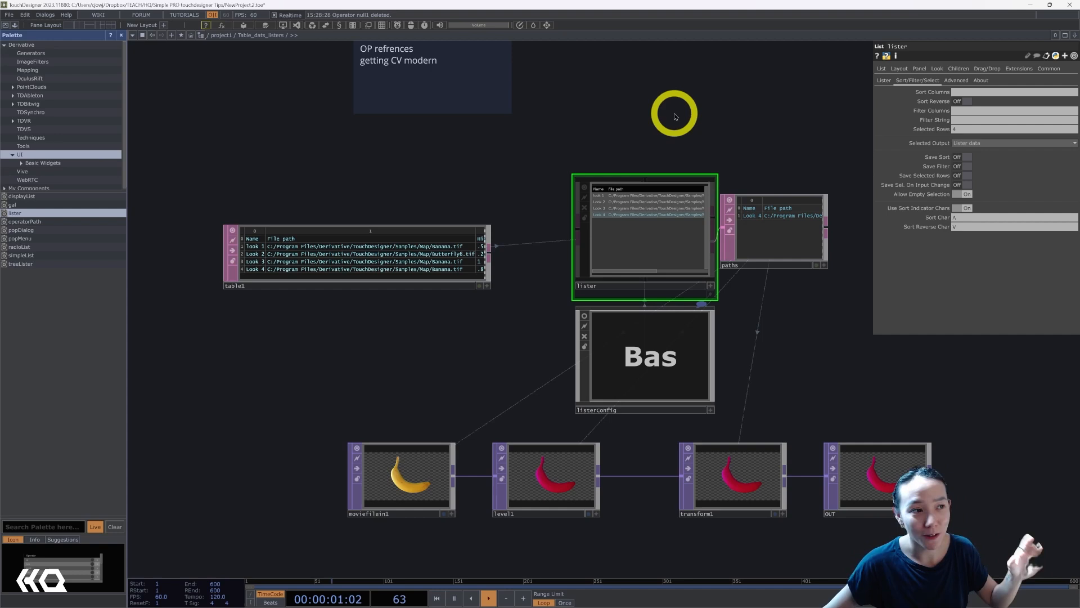
{"action": "mouse_move", "coordinate": [944, 114]}
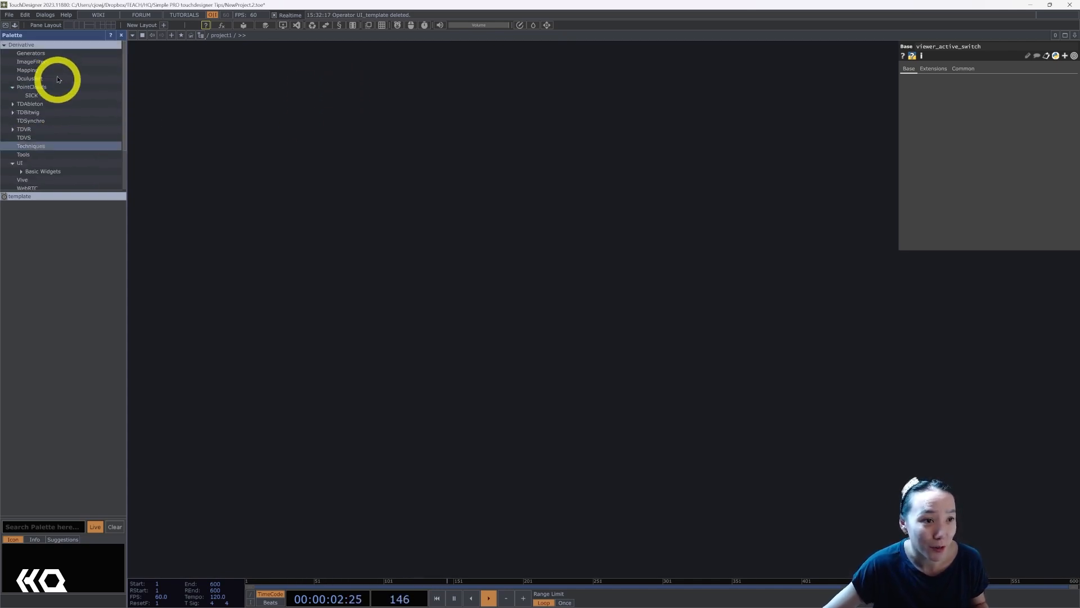
Step: Expand My Components in the Palette and drag Table_dats_listers into the tools folder
{"action": "scroll", "scroll_direction": "down", "scroll_amount": 3}
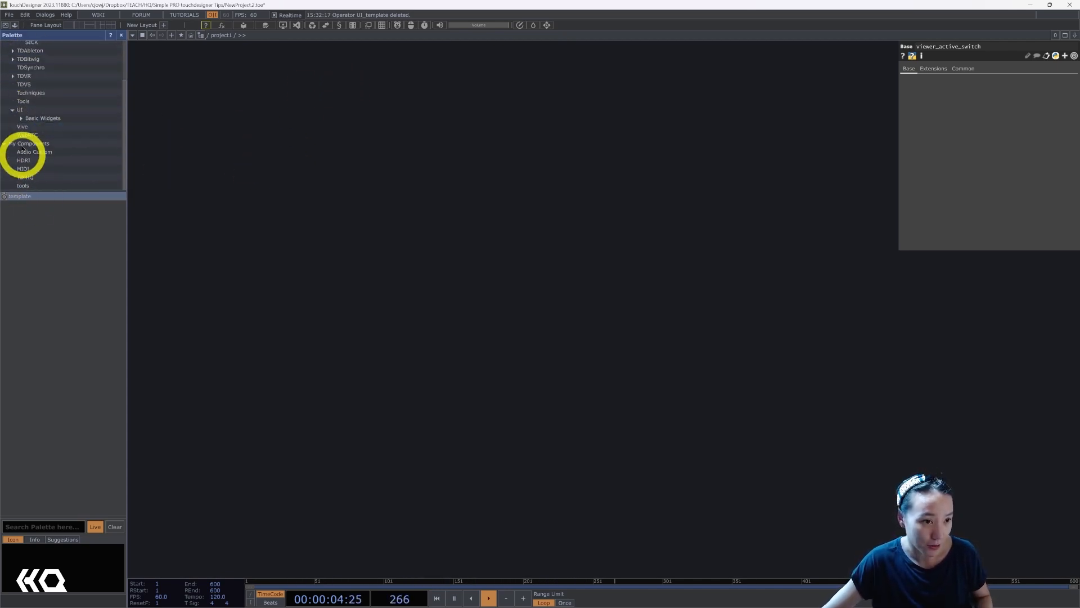
{"action": "left_click", "coordinate": [28, 143]}
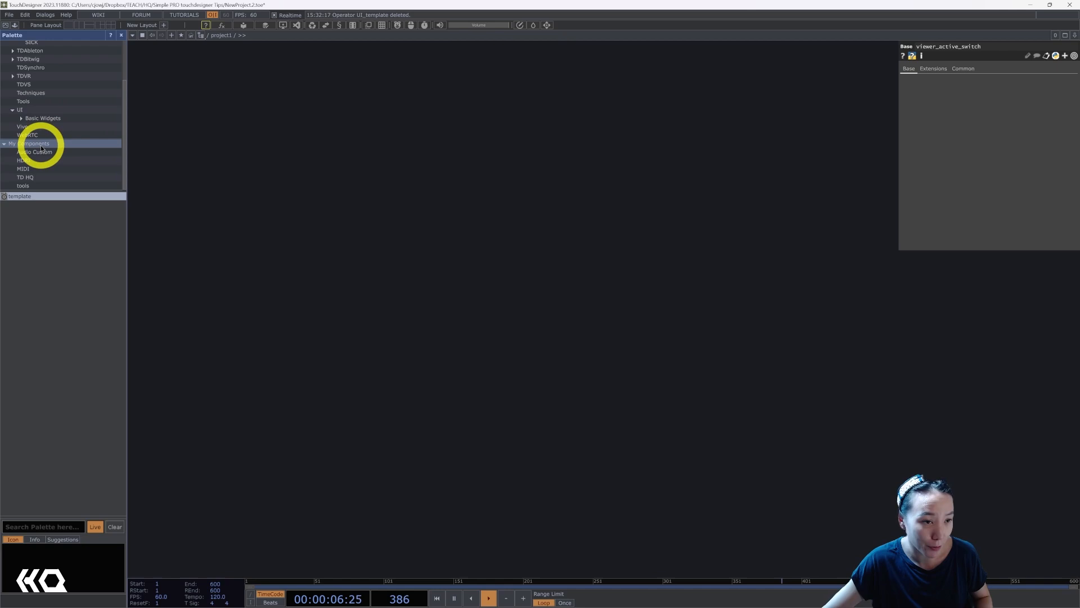
{"action": "right_click", "coordinate": [29, 143]}
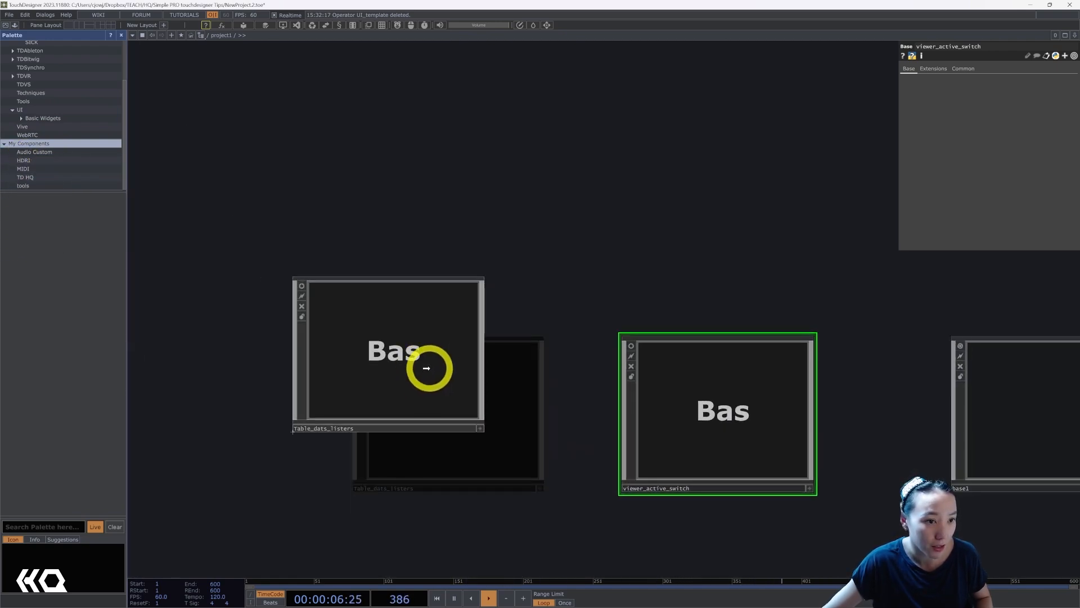
{"action": "left_click", "coordinate": [22, 185]}
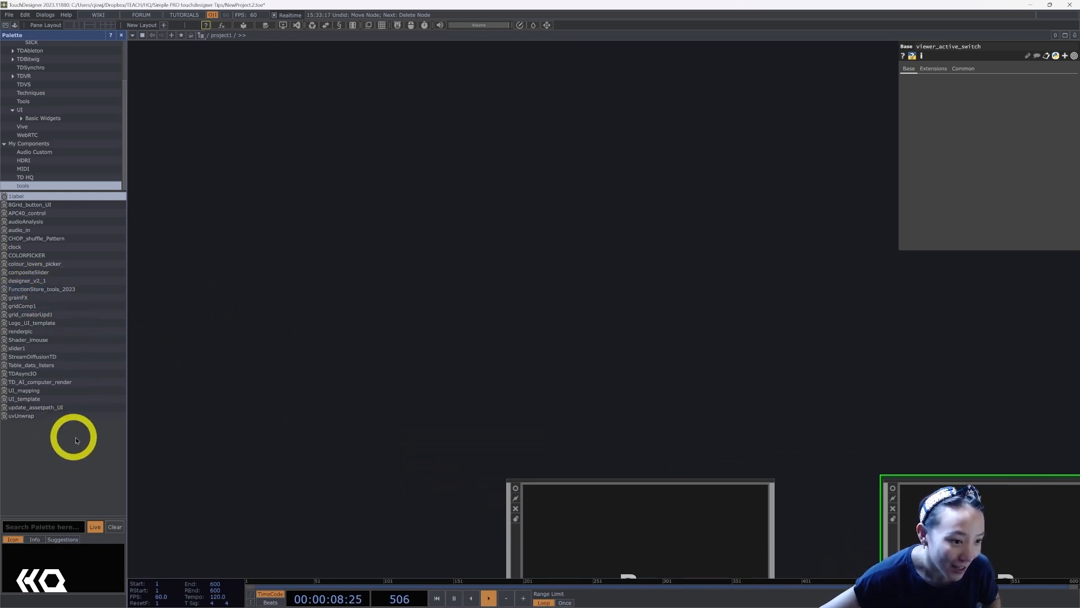
Step: Drag UI_template from the saved tools into /project1 and dive into its UI_Left panel
{"action": "left_click", "coordinate": [25, 398]}
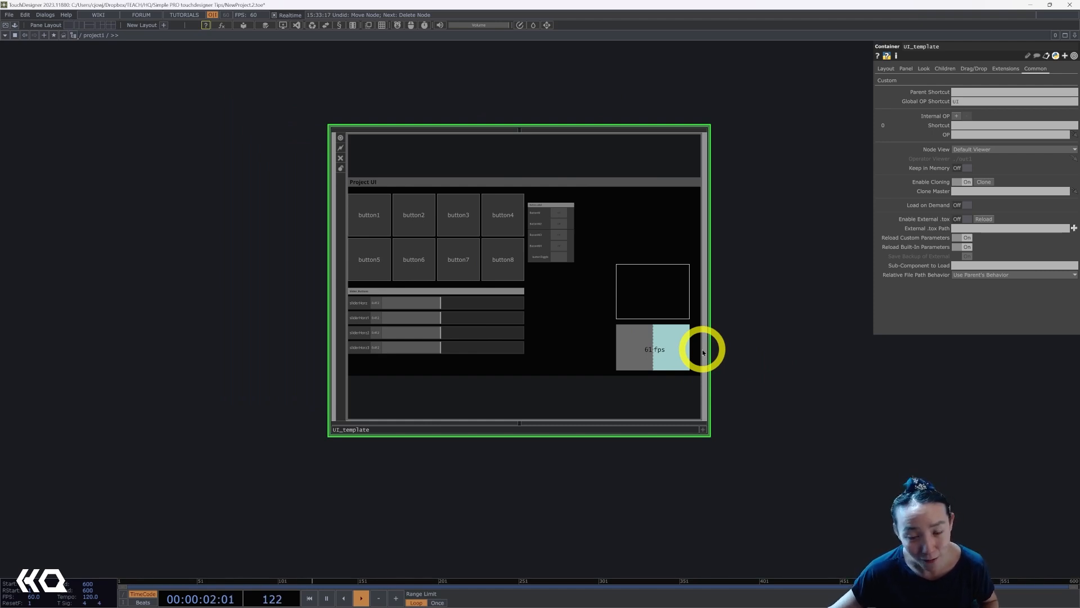
{"action": "mouse_move", "coordinate": [663, 345]}
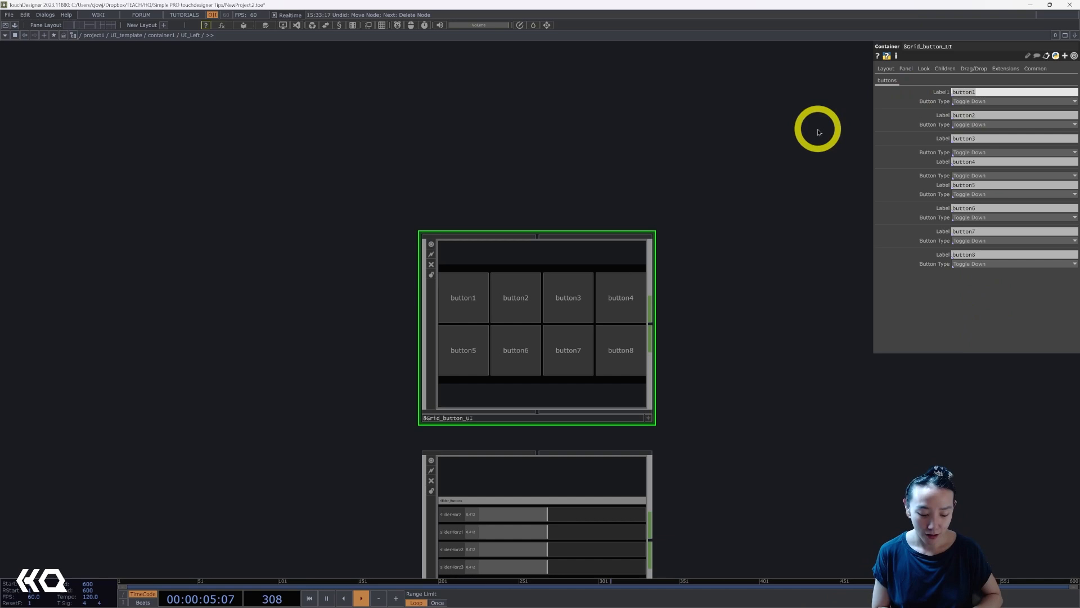
{"action": "type", "text": "trigg"}
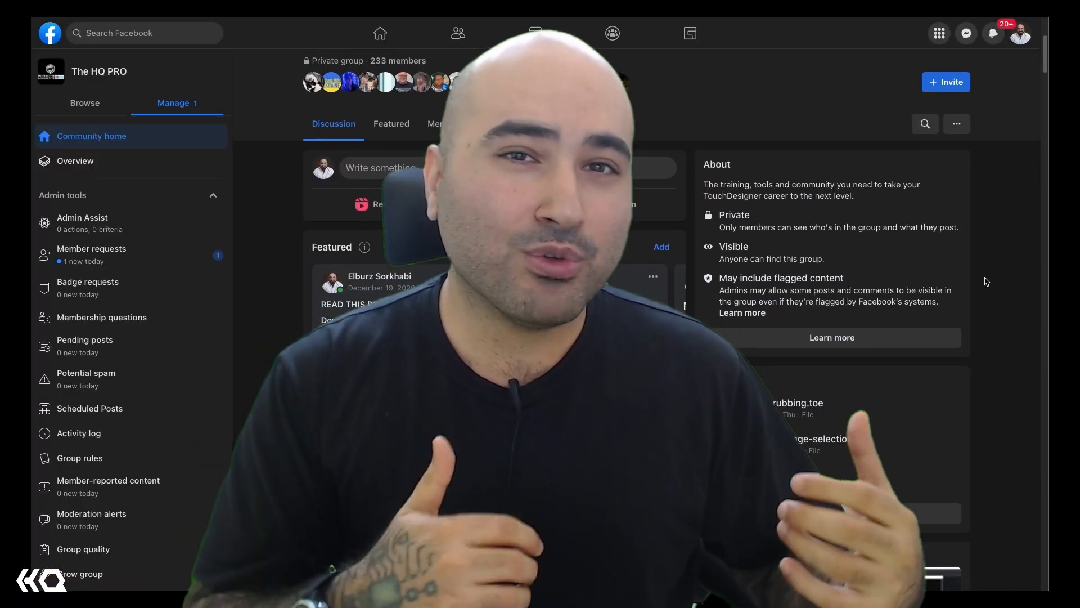
Step: Scroll The HQ PRO group's Community page down to its Recent files list
{"action": "scroll", "scroll_direction": "down", "scroll_amount": 3}
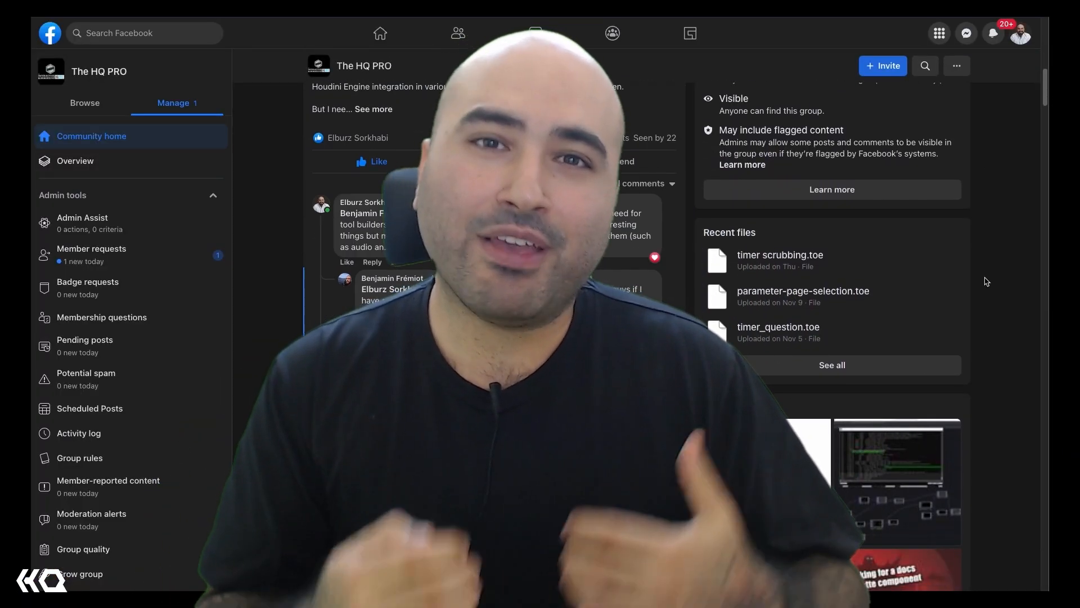